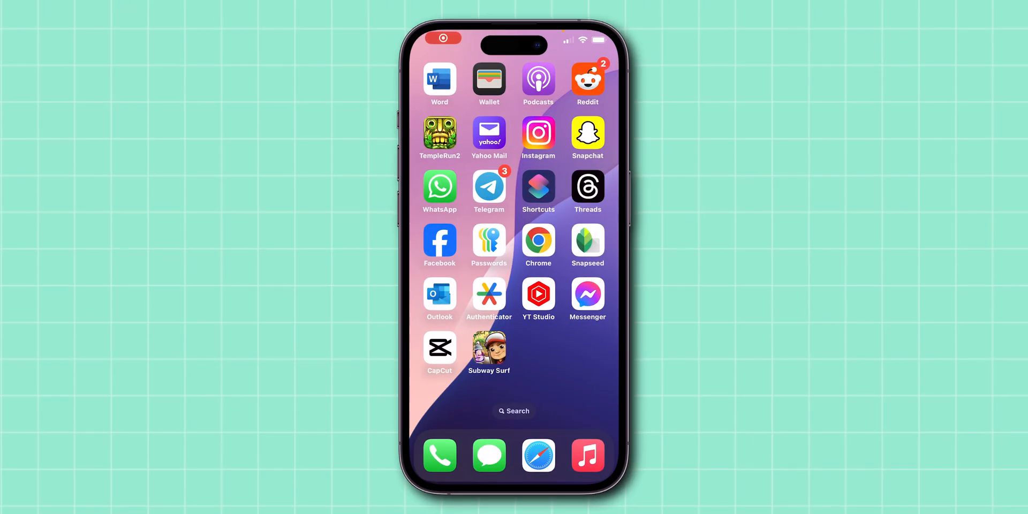
Launch Snapseed, load the mountain-and-clouds photo and choose Double Exposure from Tools.
{"action": "left_click", "coordinate": [587, 240]}
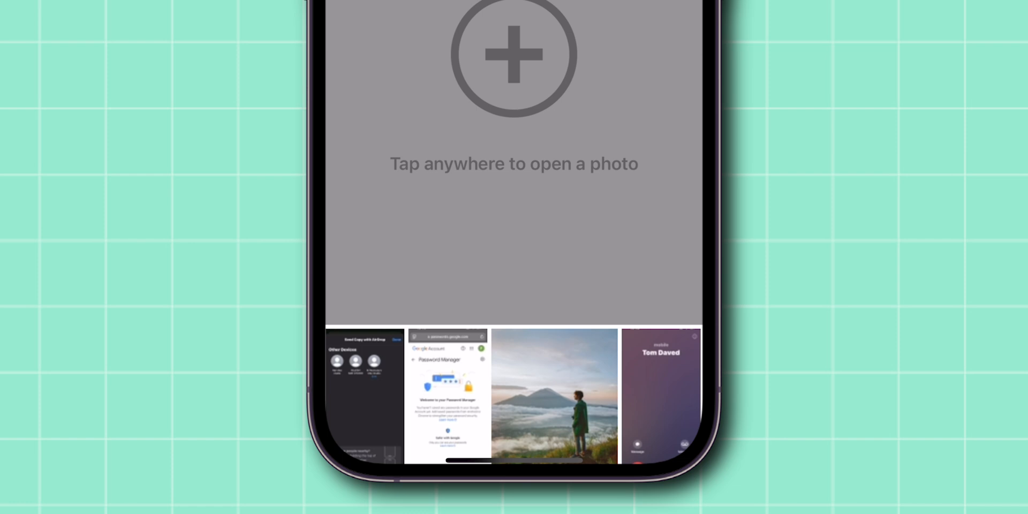
{"action": "left_click", "coordinate": [513, 164]}
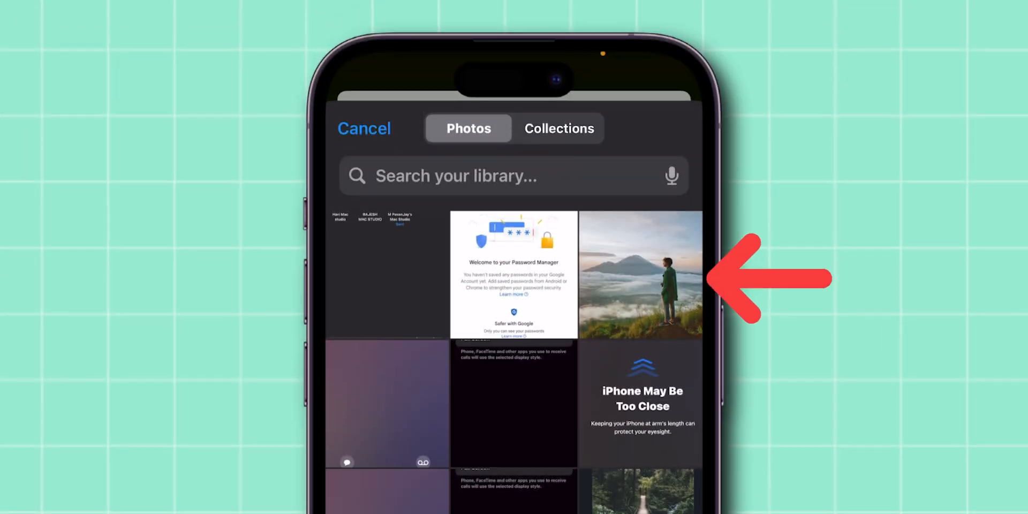
{"action": "left_click", "coordinate": [639, 274]}
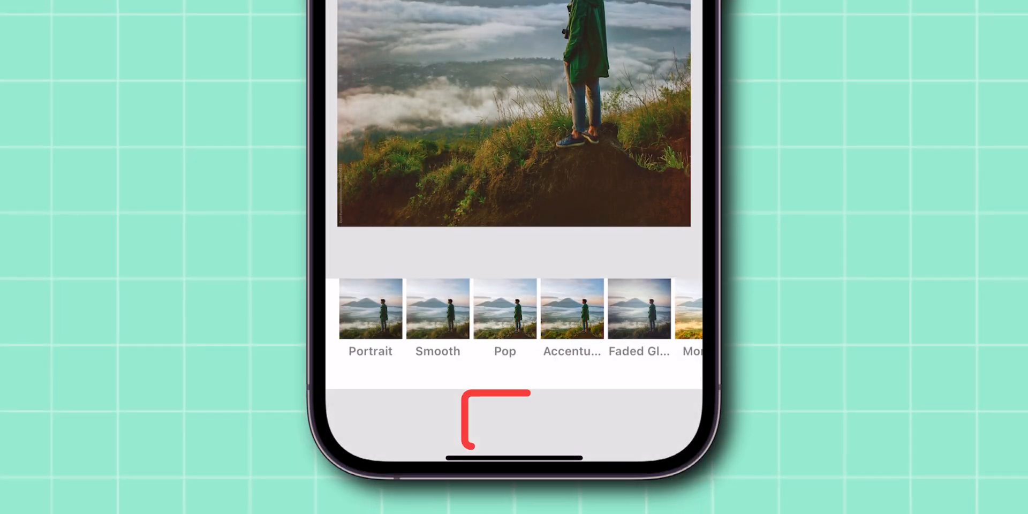
{"action": "left_click", "coordinate": [514, 419]}
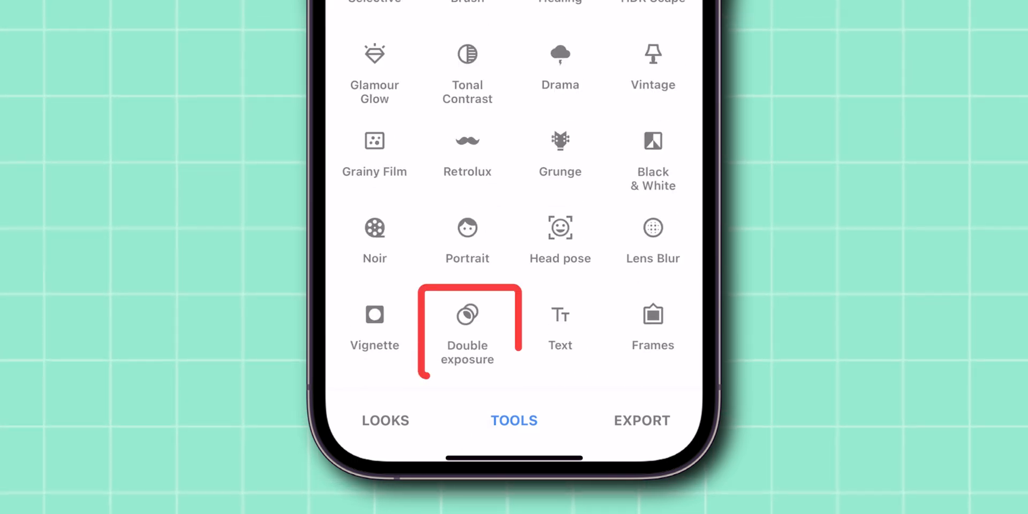
{"action": "left_click", "coordinate": [467, 321]}
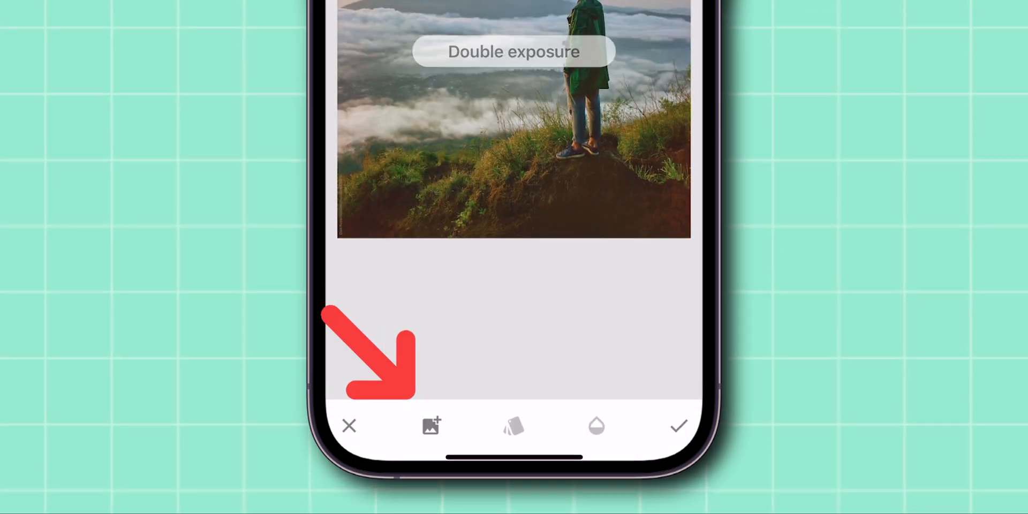
Overlay the same mountain photo shifted sideways at full opacity and confirm the double exposure.
{"action": "left_click", "coordinate": [431, 425]}
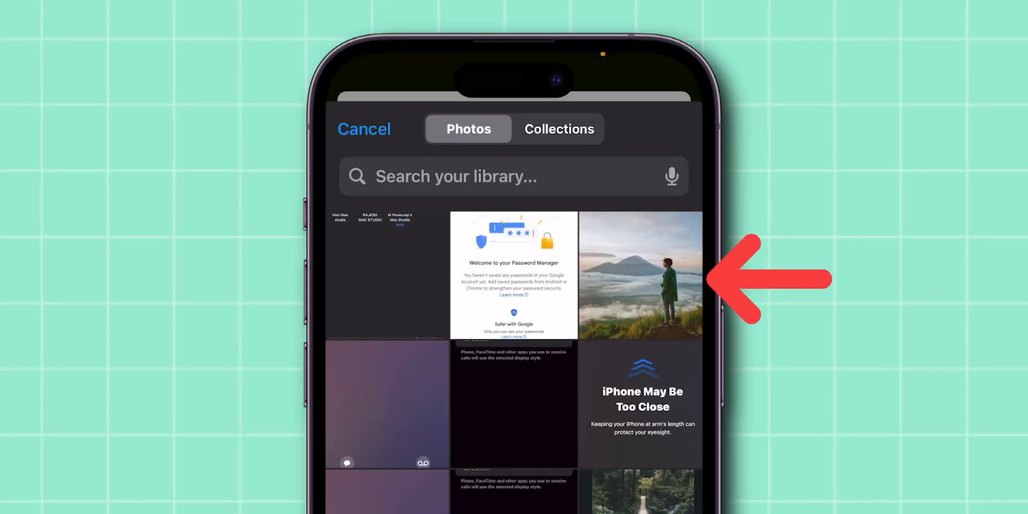
{"action": "left_click", "coordinate": [641, 275]}
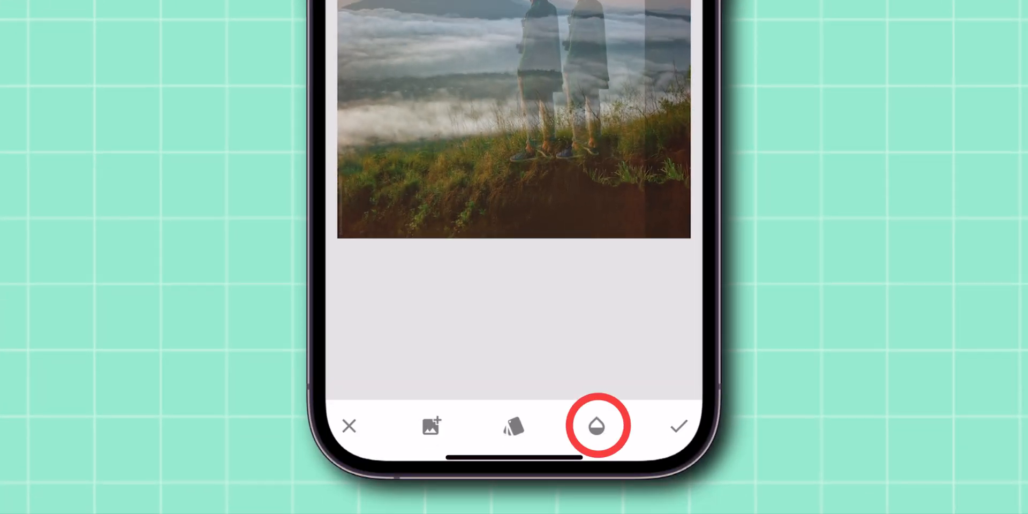
{"action": "left_click", "coordinate": [598, 426]}
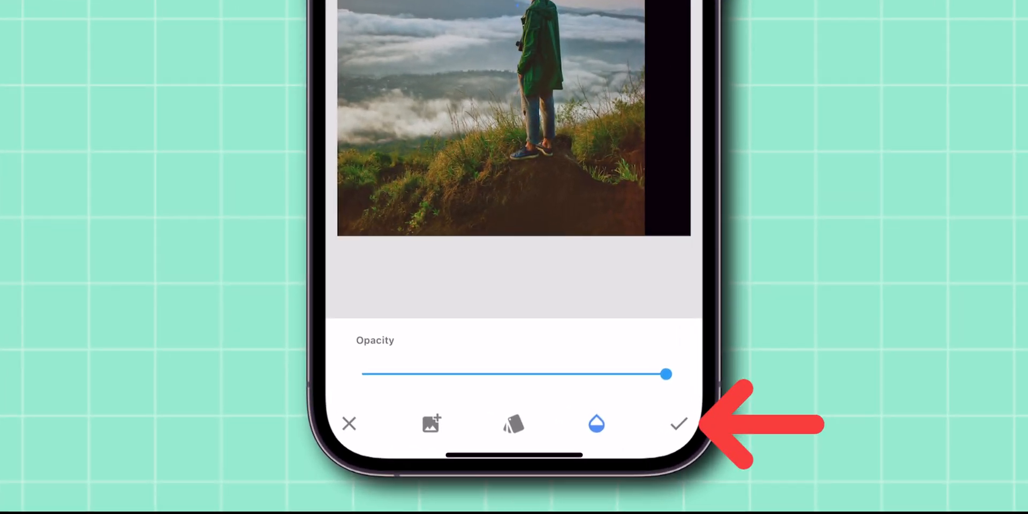
{"action": "left_click", "coordinate": [678, 424]}
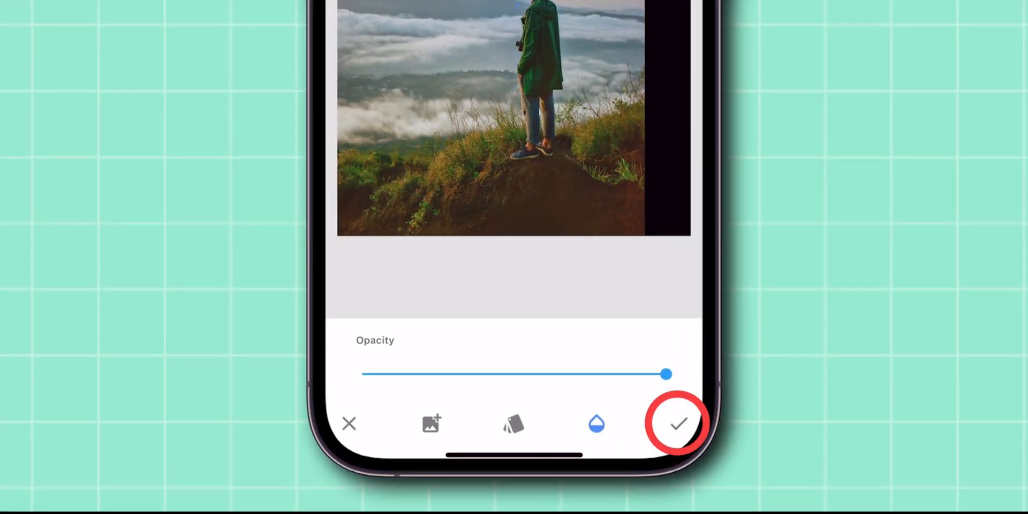
{"action": "left_click", "coordinate": [679, 423]}
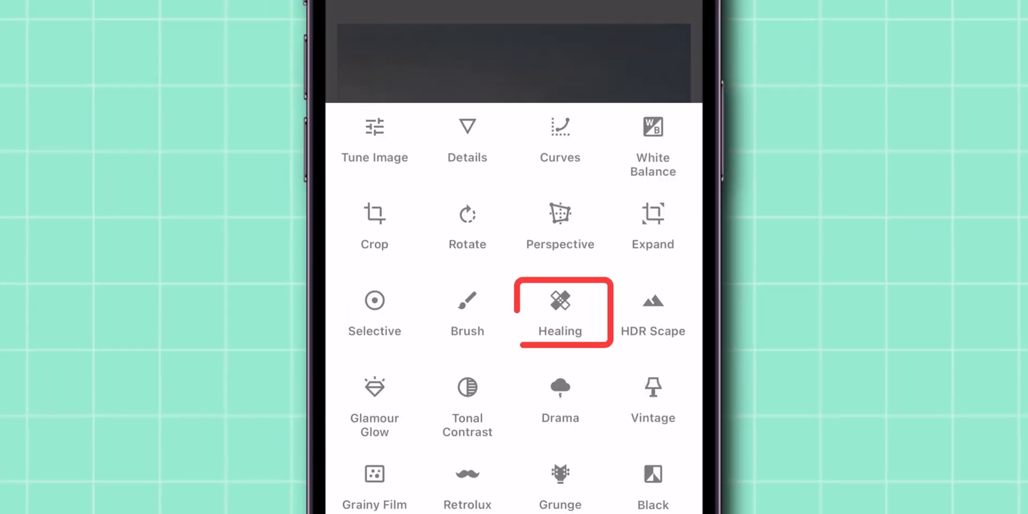
Heal away the standing person and confirm the person-free result.
{"action": "left_click", "coordinate": [560, 308]}
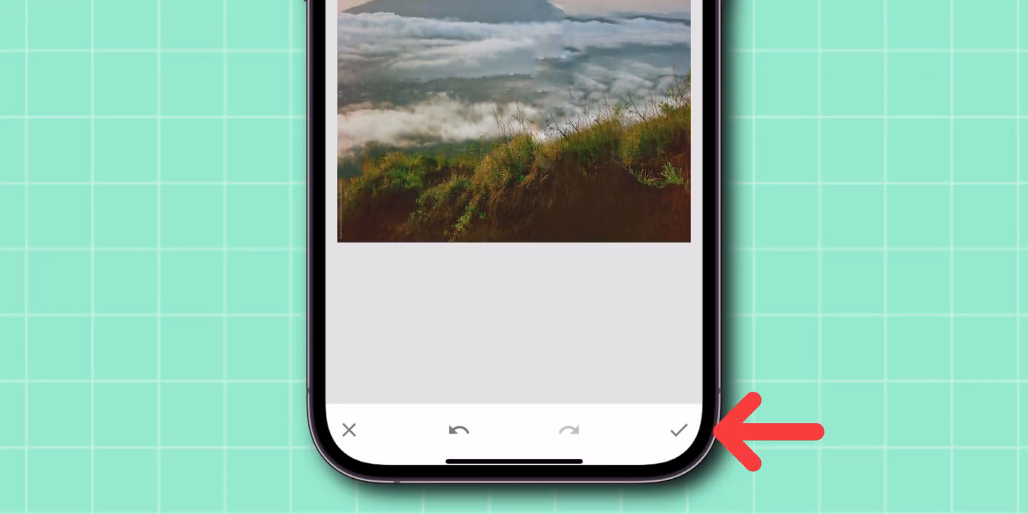
{"action": "left_click", "coordinate": [678, 430]}
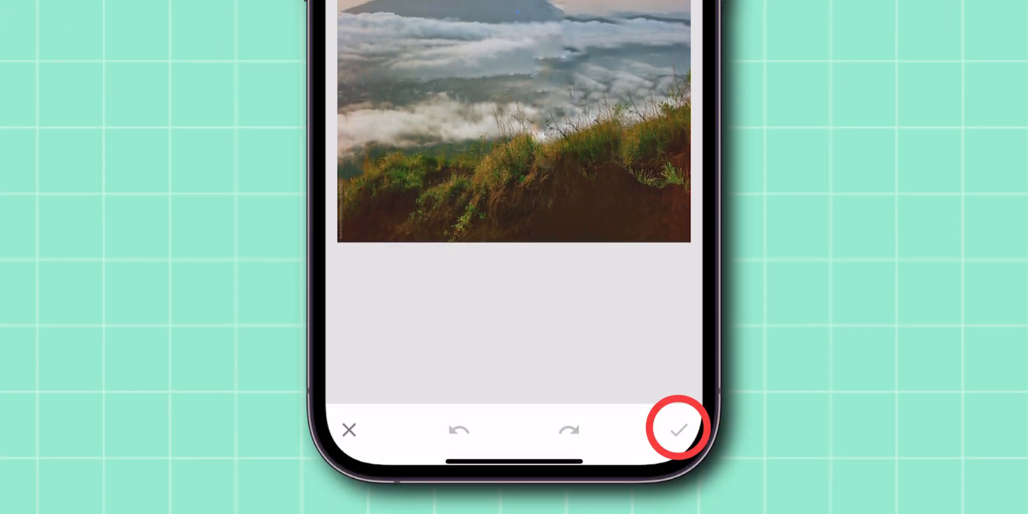
{"action": "left_click", "coordinate": [678, 430]}
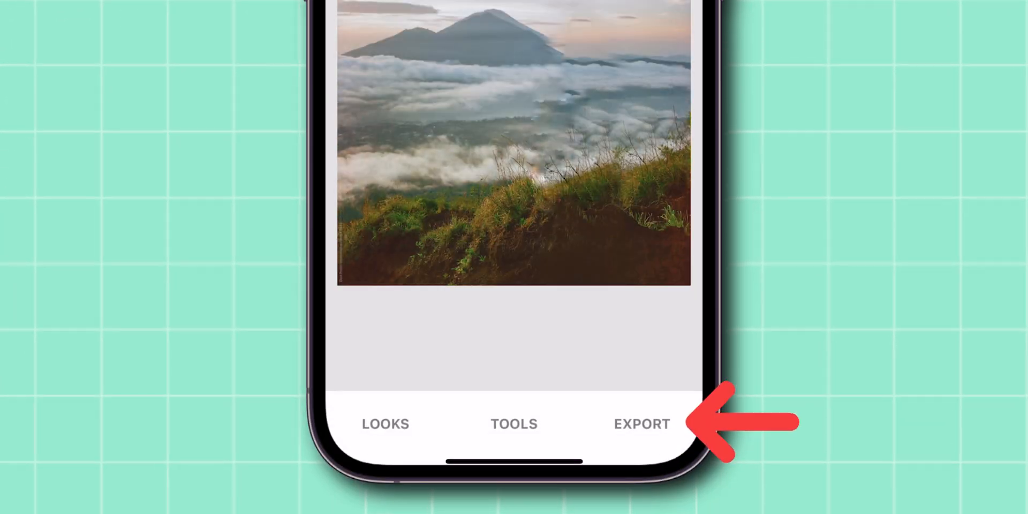
Export and save the edit, then view the person-free photo in the Photos library.
{"action": "left_click", "coordinate": [641, 424]}
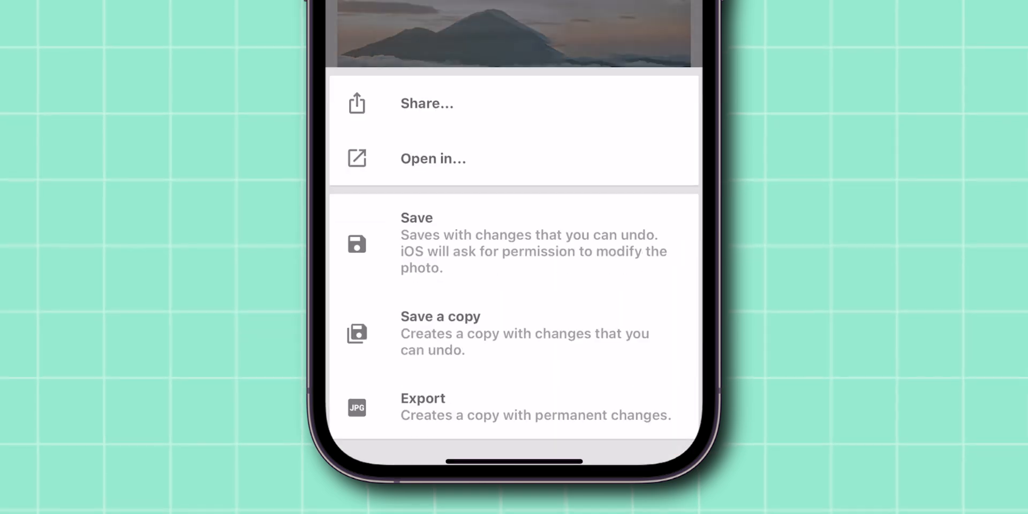
{"action": "left_click", "coordinate": [417, 217]}
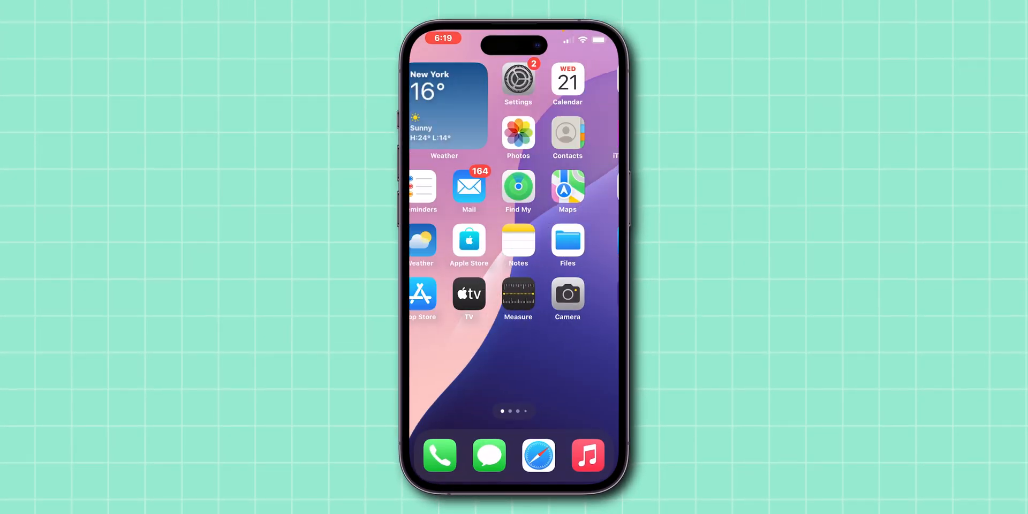
{"action": "left_click", "coordinate": [517, 134]}
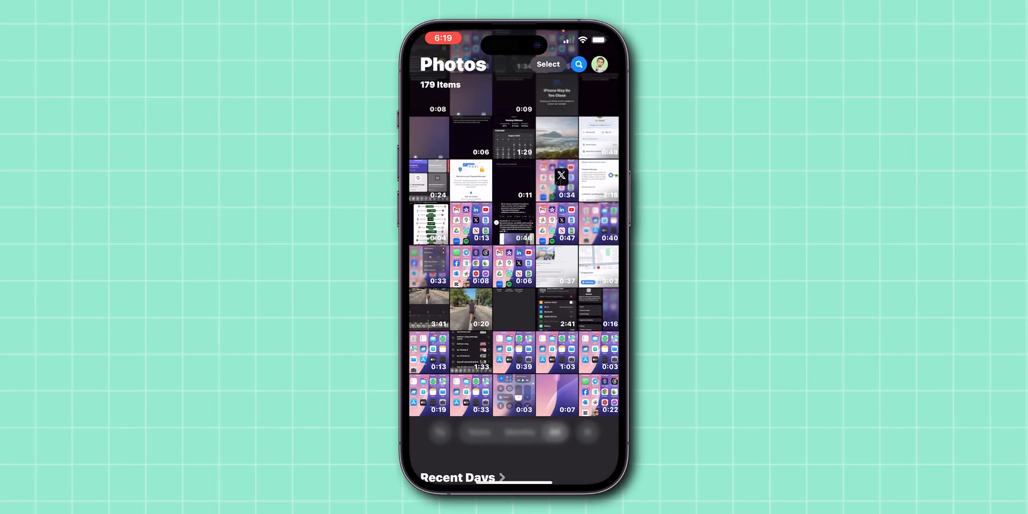
{"action": "left_click", "coordinate": [557, 139]}
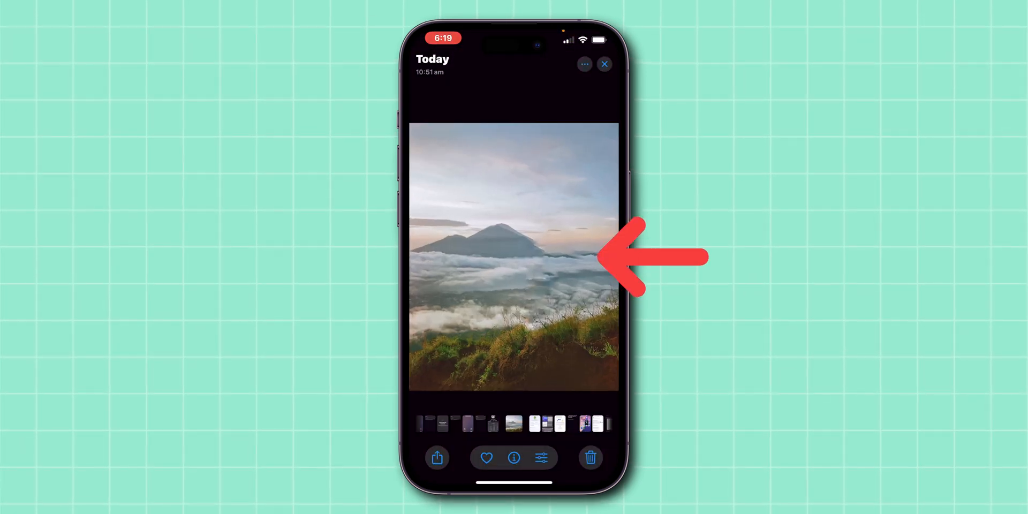